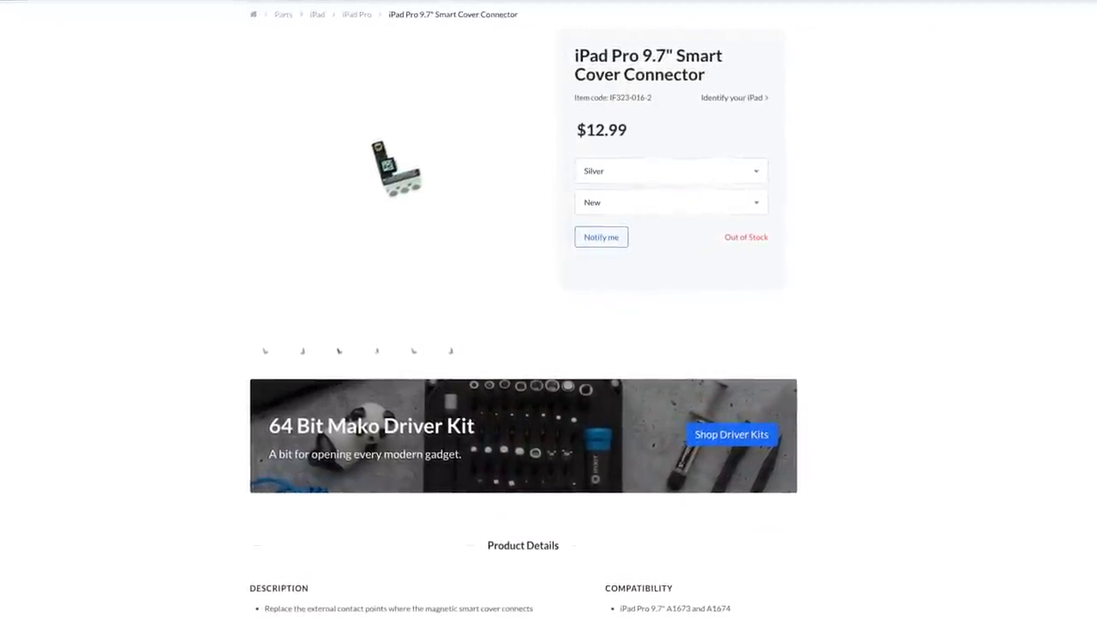
{"action": "scroll", "scroll_direction": "down", "scroll_amount": 3}
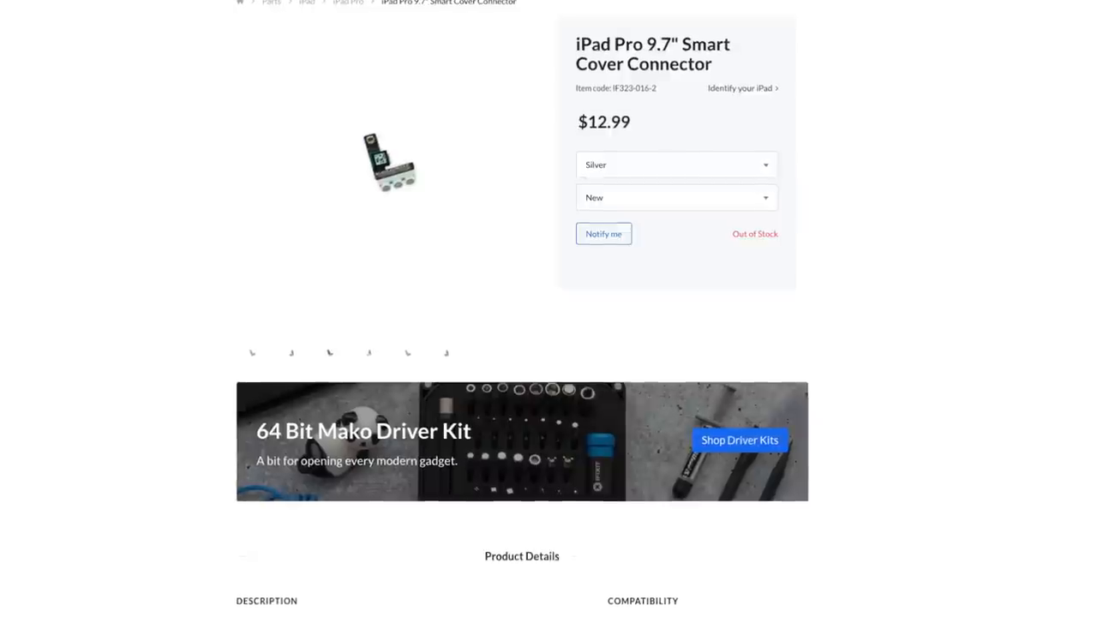